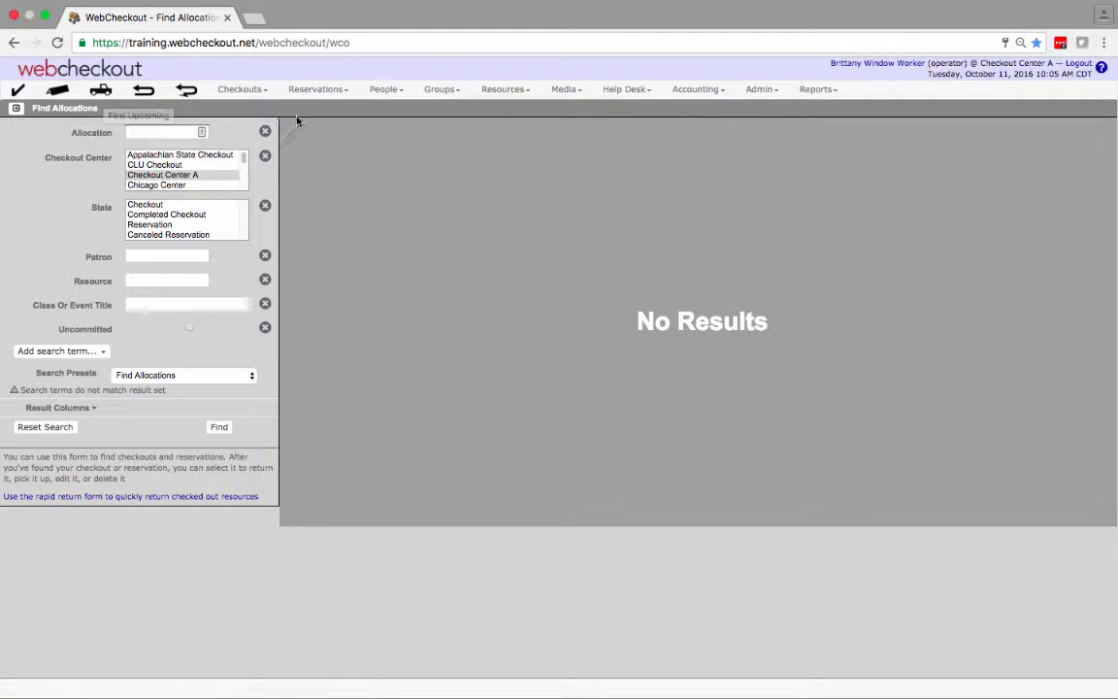
# Run the Reservations Available Now preset, returning only CK-148's Canon Powershot ELPH.
pyautogui.click(314, 88)
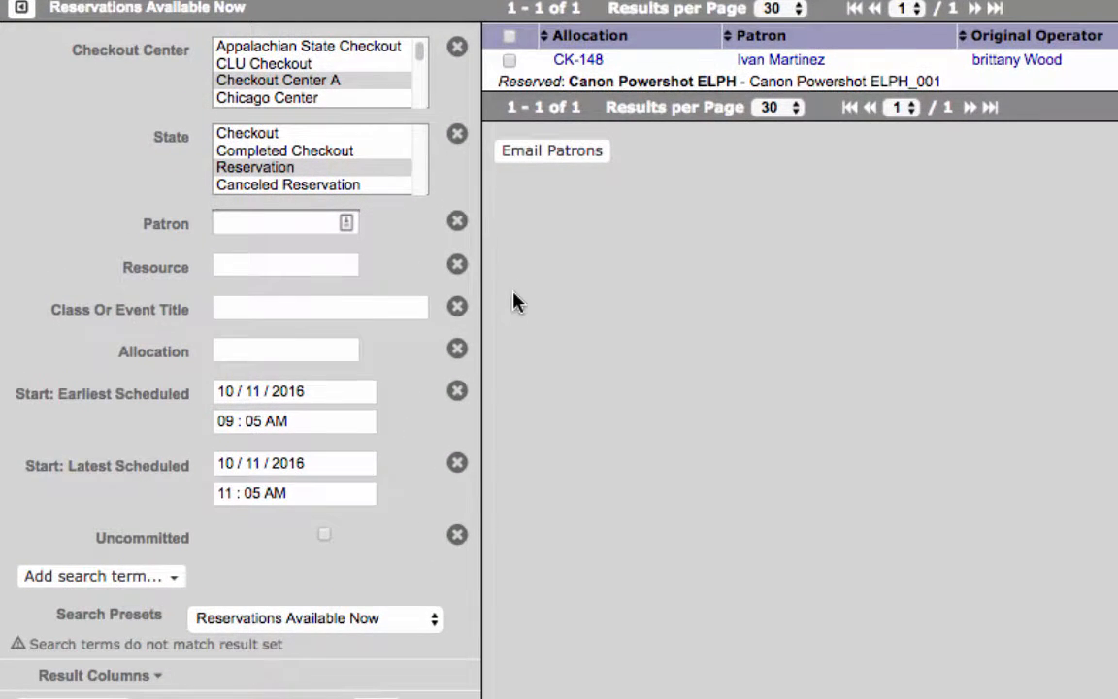
pyautogui.scroll(-3)
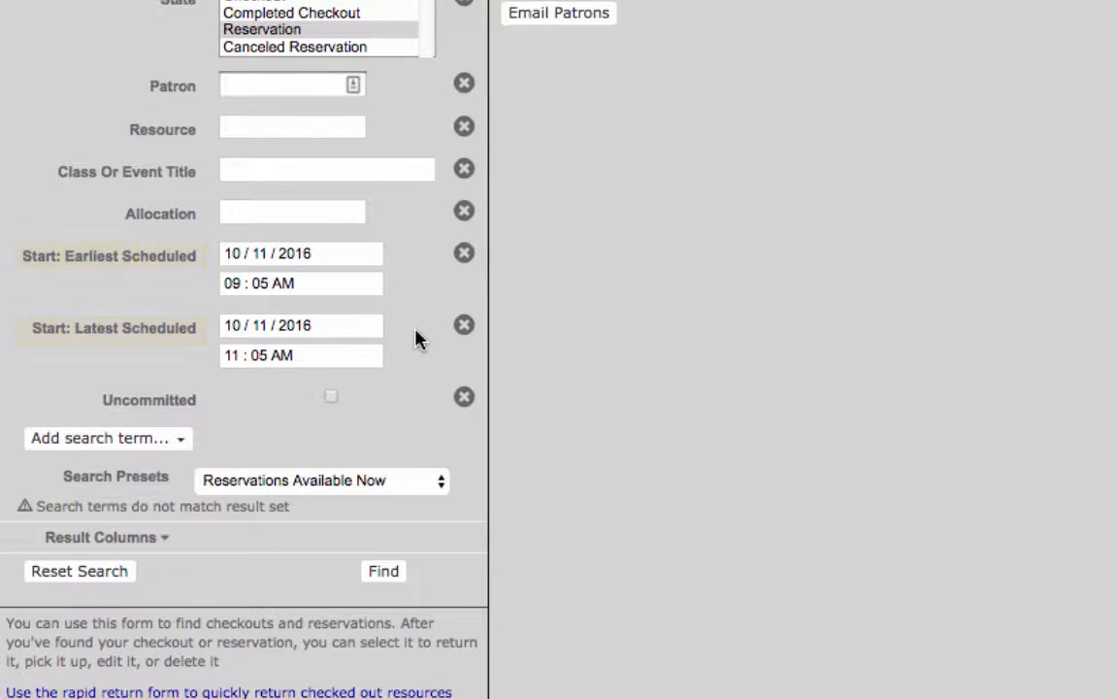
pyautogui.moveTo(393, 345)
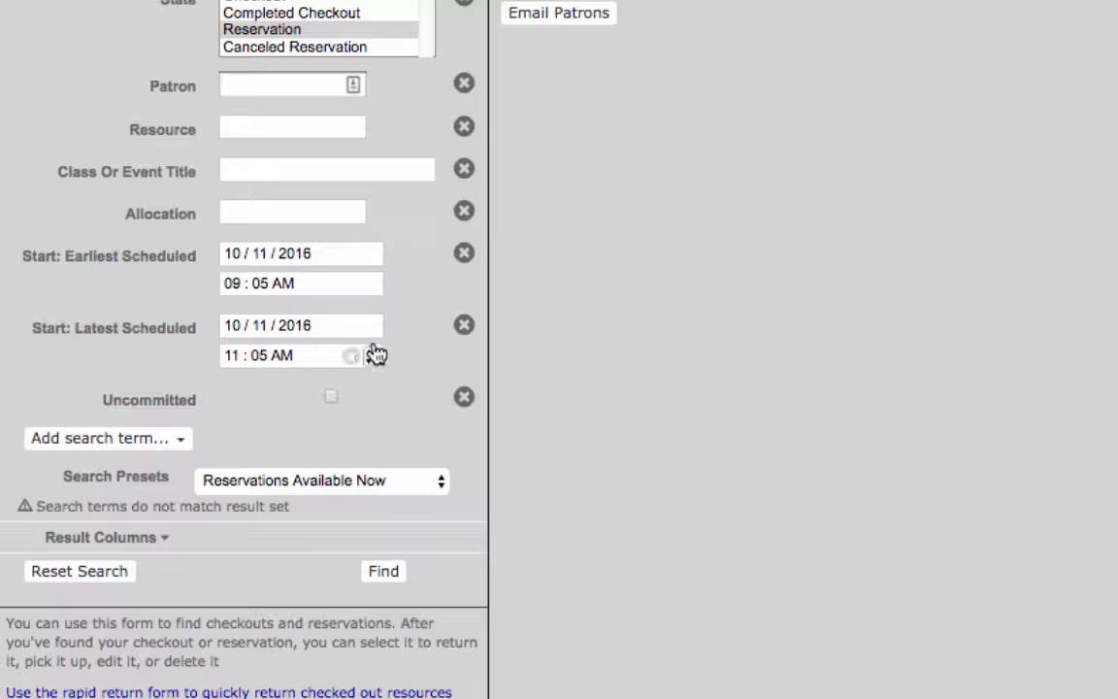
pyautogui.moveTo(258, 355)
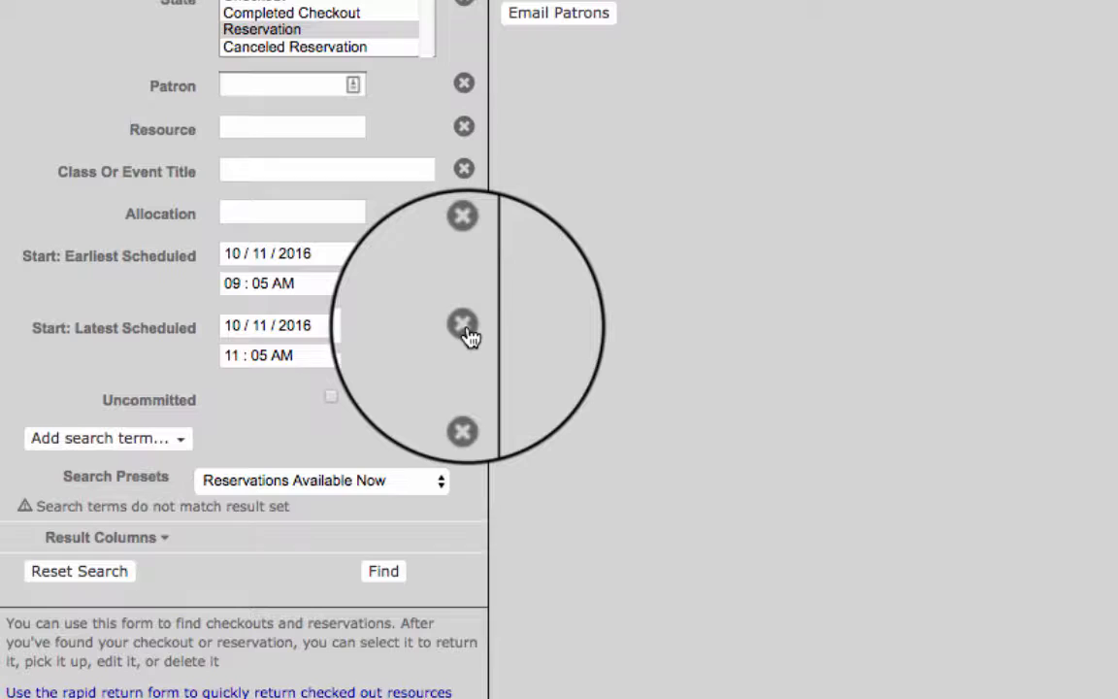
# Drop the Start: Latest Scheduled limit and rerun the reservation search.
pyautogui.click(462, 324)
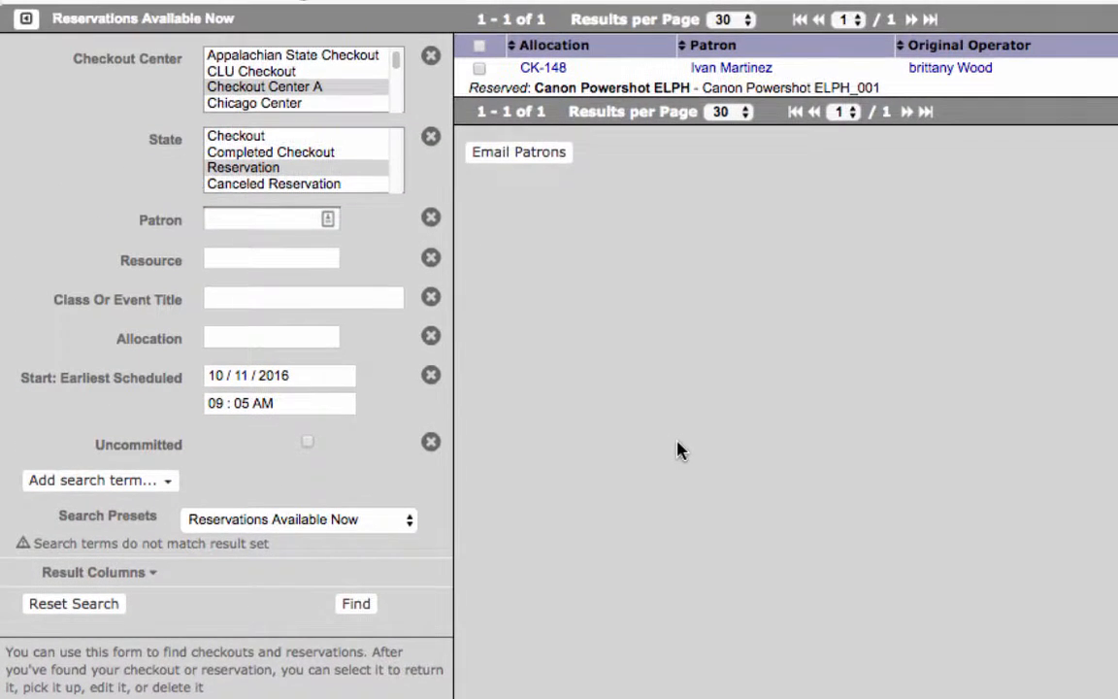
pyautogui.moveTo(369, 242)
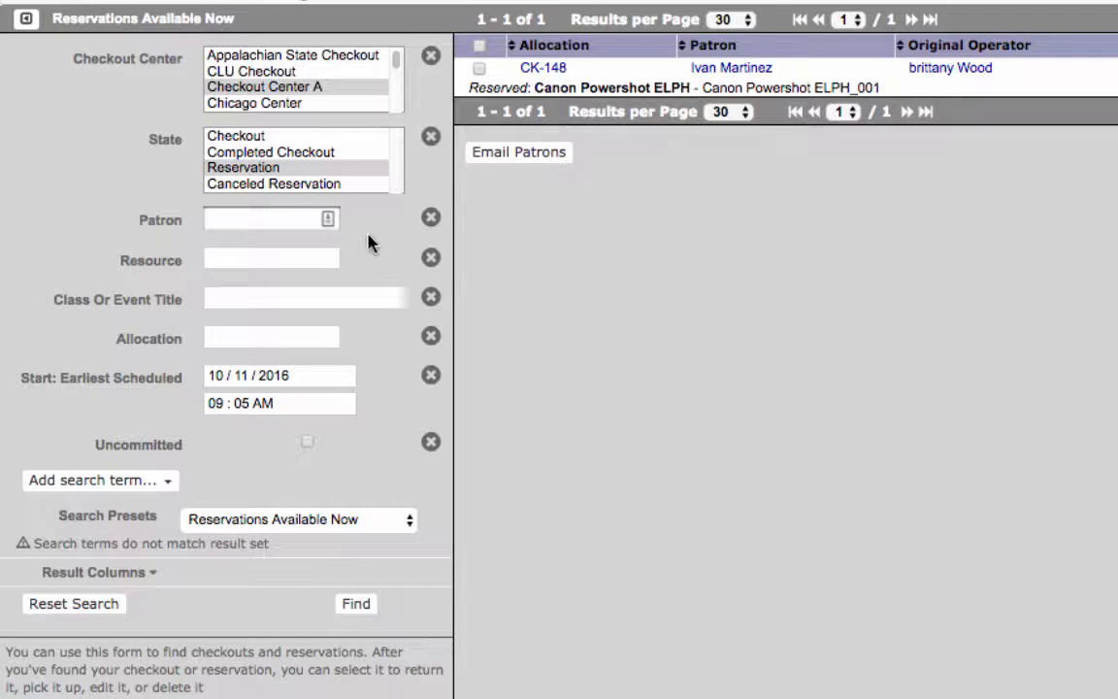
pyautogui.moveTo(377, 574)
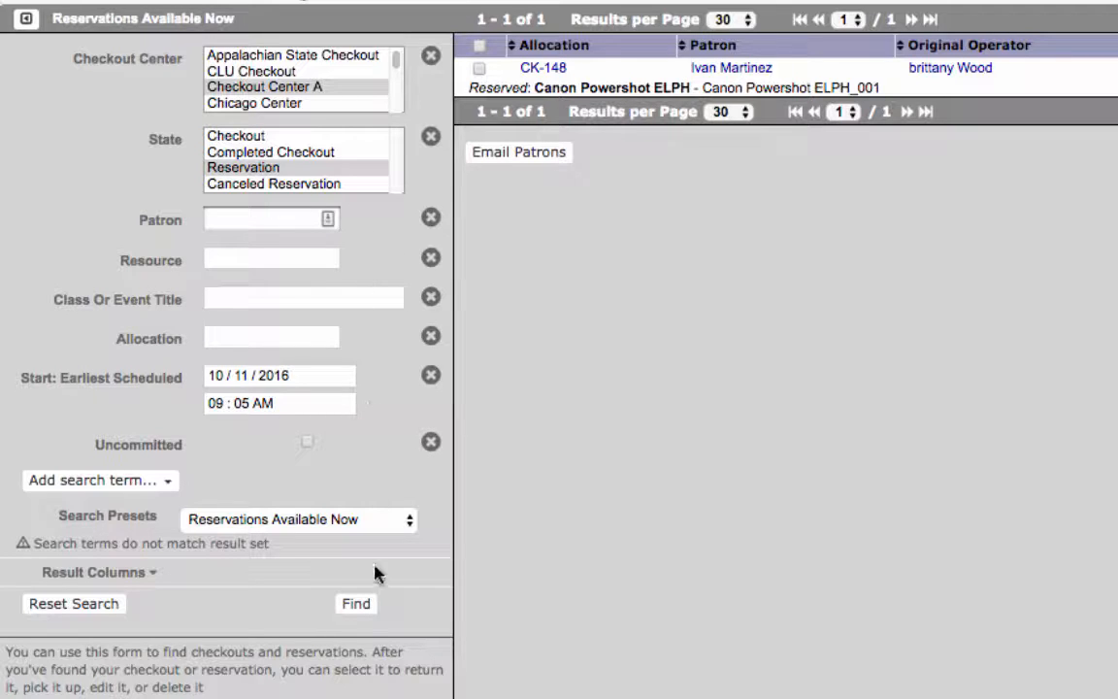
pyautogui.click(355, 603)
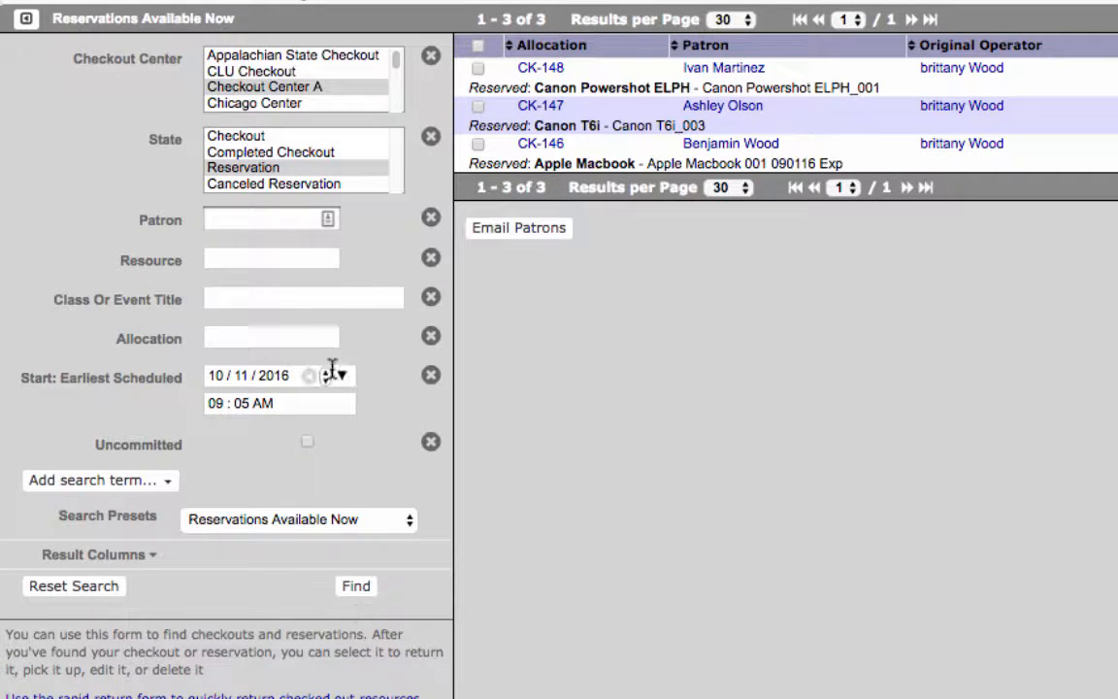
# Filter the search to one patron ('As' suggestion), leaving only CK-147's Canon T6i.
pyautogui.click(270, 218)
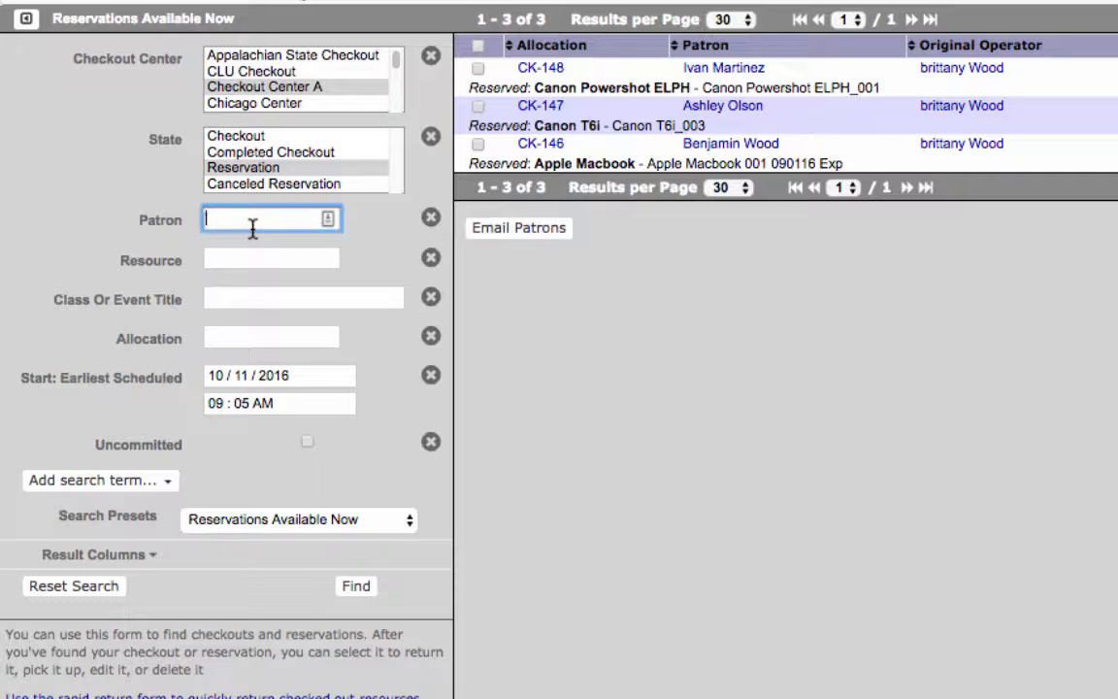
pyautogui.write('Ashle')
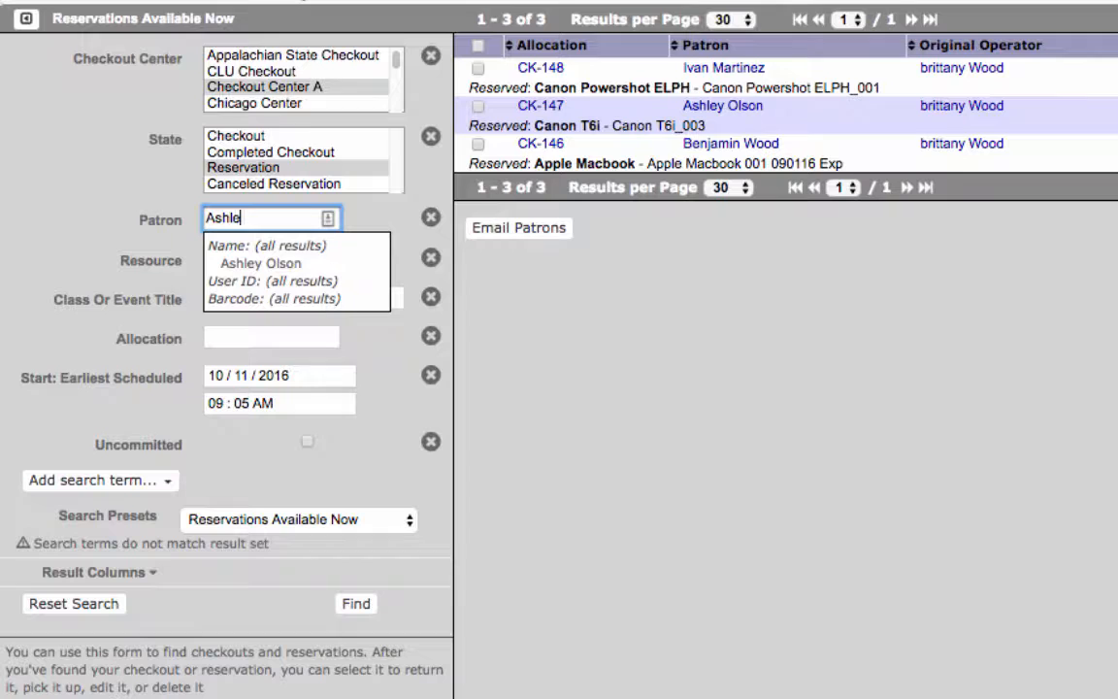
pyautogui.click(260, 263)
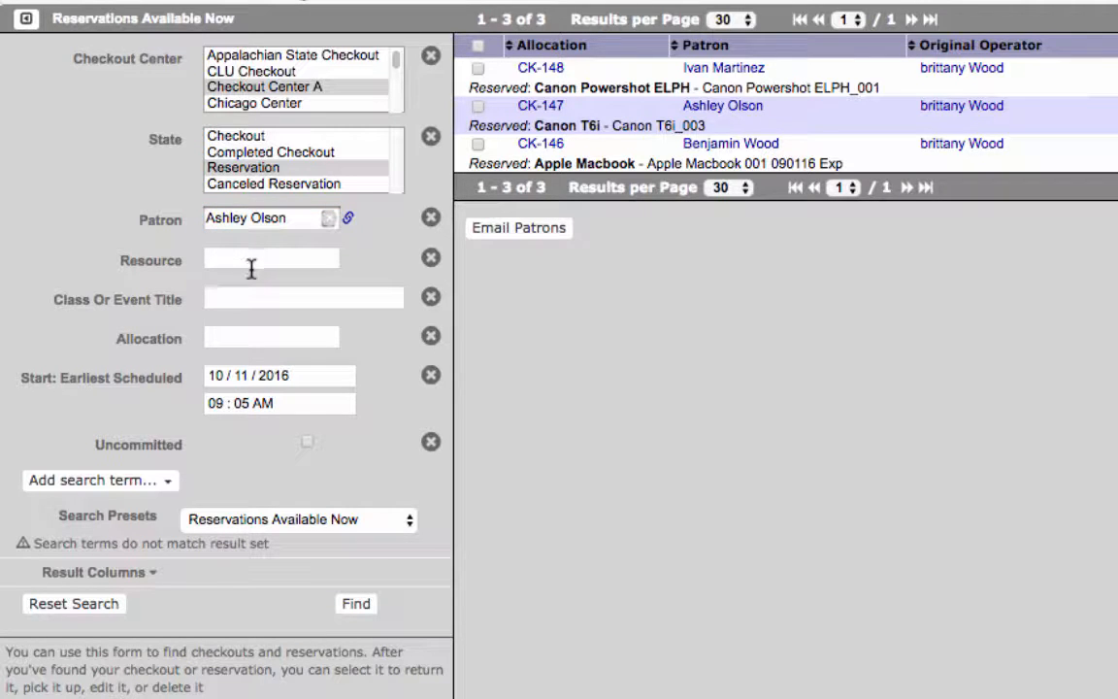
pyautogui.click(355, 603)
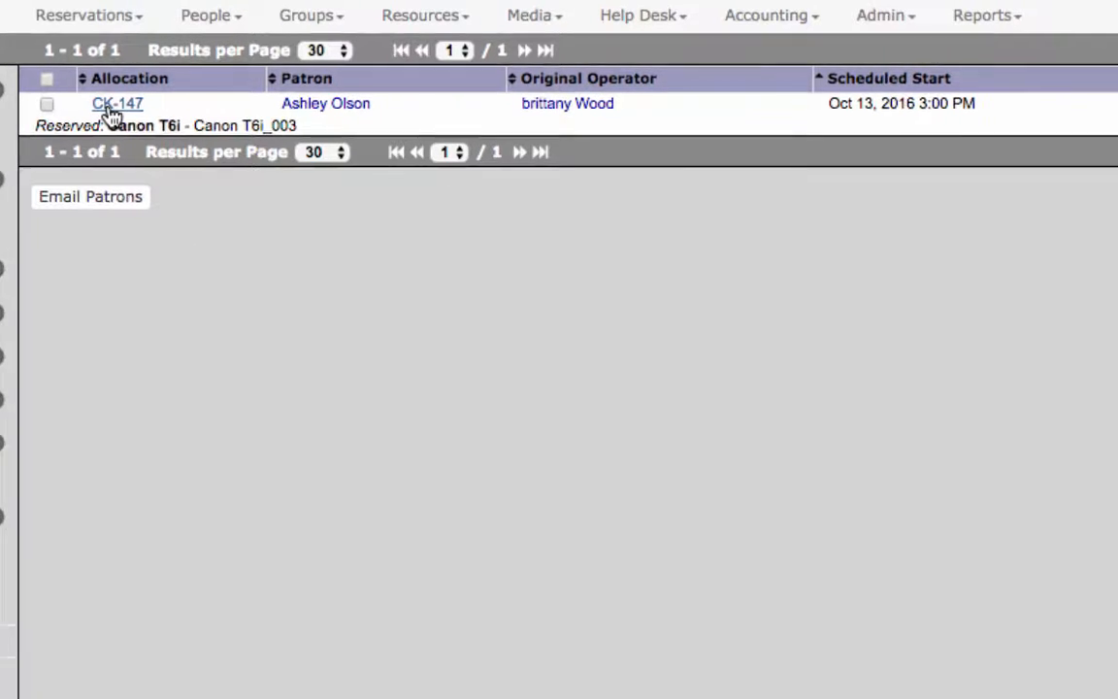
# View reservation CK-147's details with its Canon T6i and October 13–14 schedule.
pyautogui.click(117, 102)
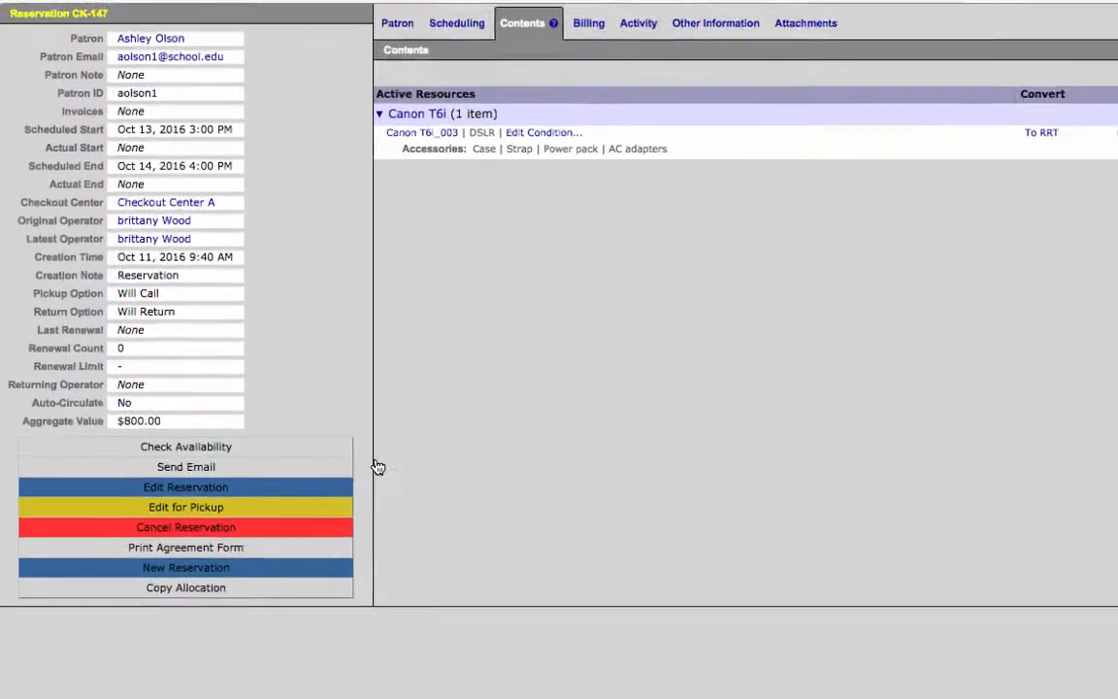
pyautogui.scroll(-3)
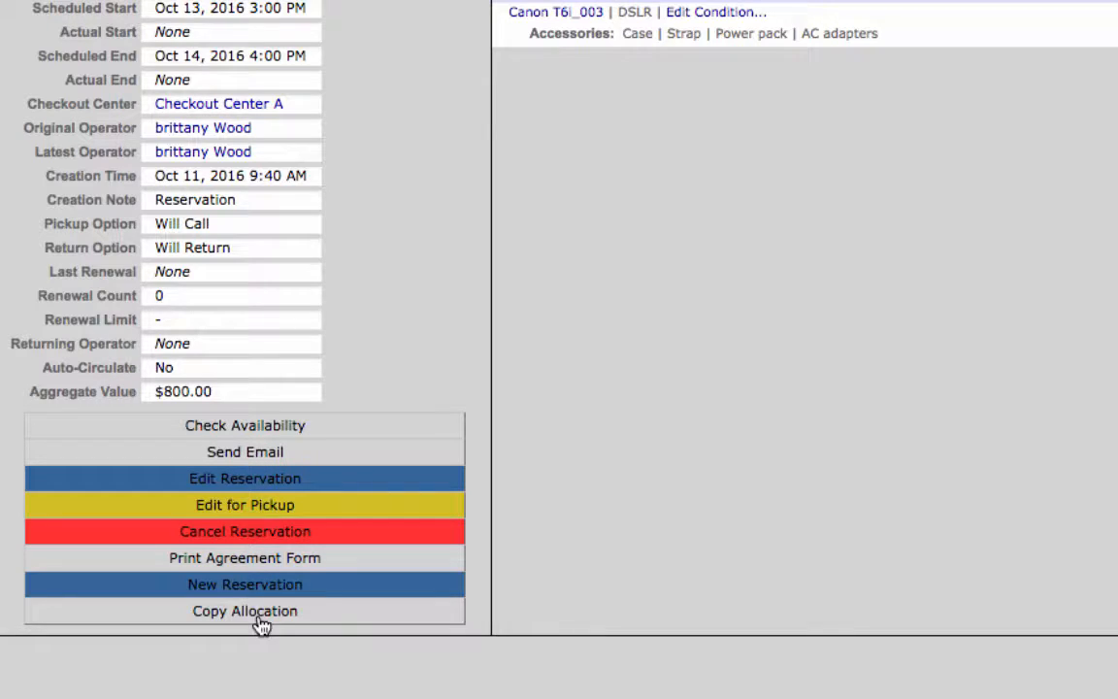
pyautogui.moveTo(296, 540)
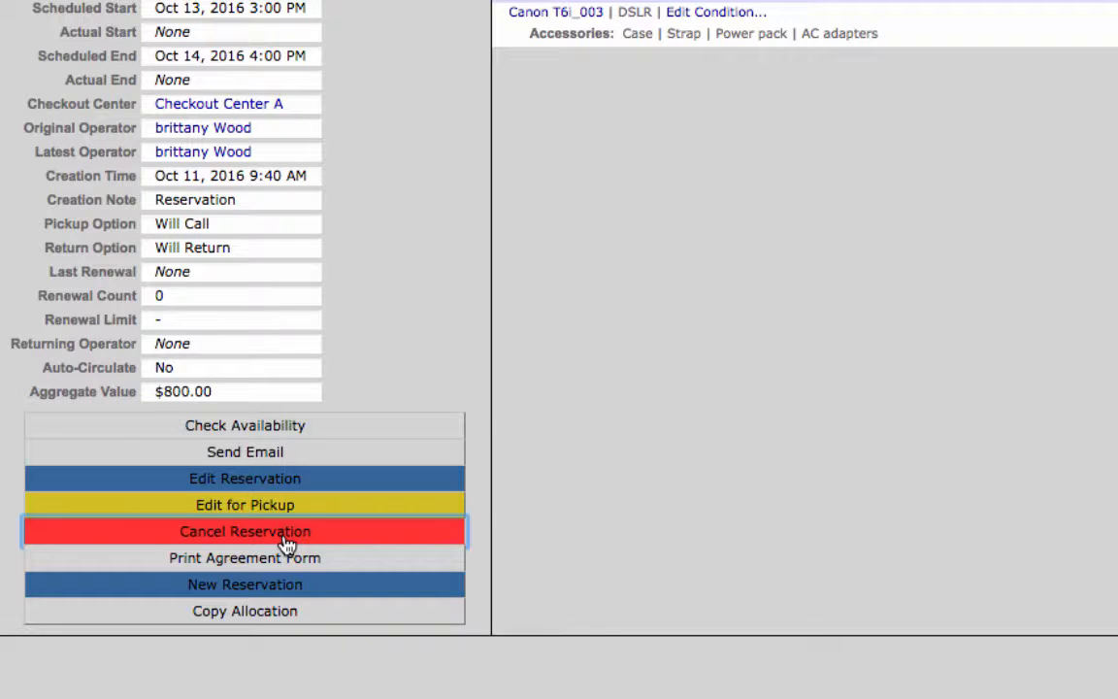
# Cancel reservation CK-147, confirming with the operator PIN.
pyautogui.click(244, 530)
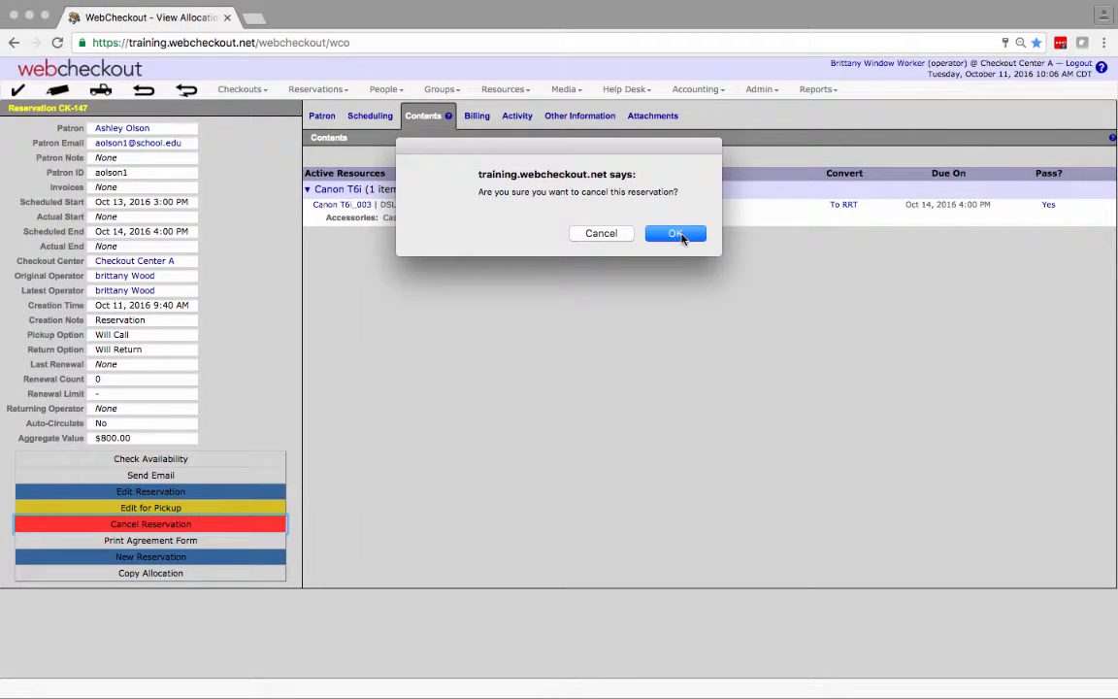
pyautogui.click(675, 233)
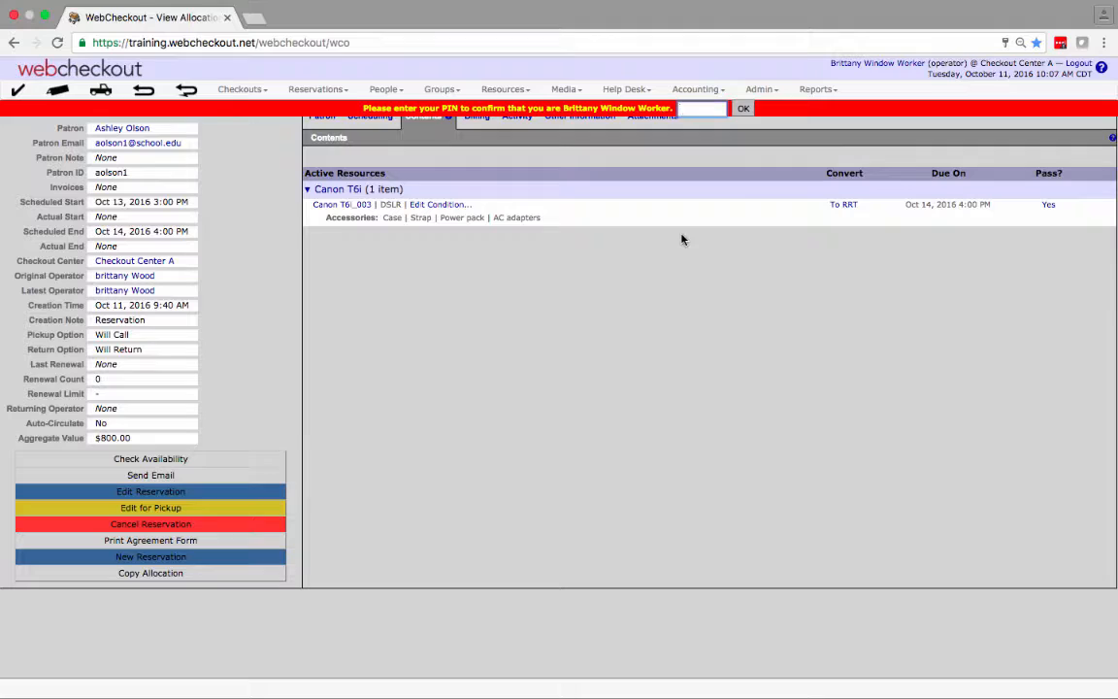
pyautogui.click(151, 523)
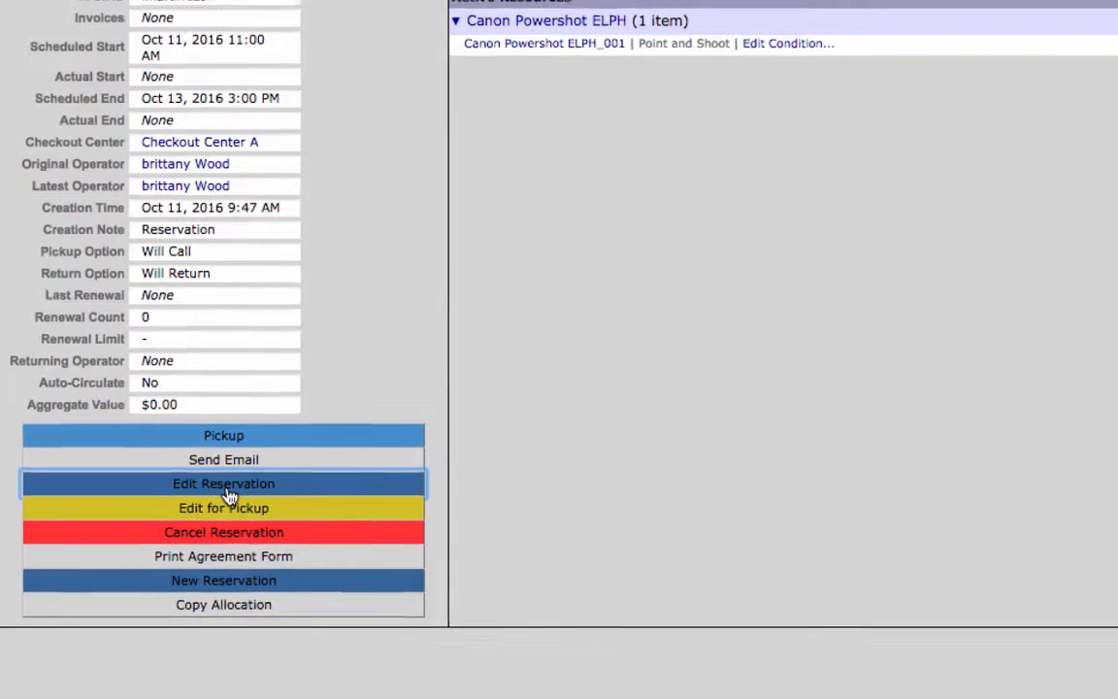
# Put the Canon Powershot ELPH reservation into edit mode at the Pick Resources screen.
pyautogui.click(223, 484)
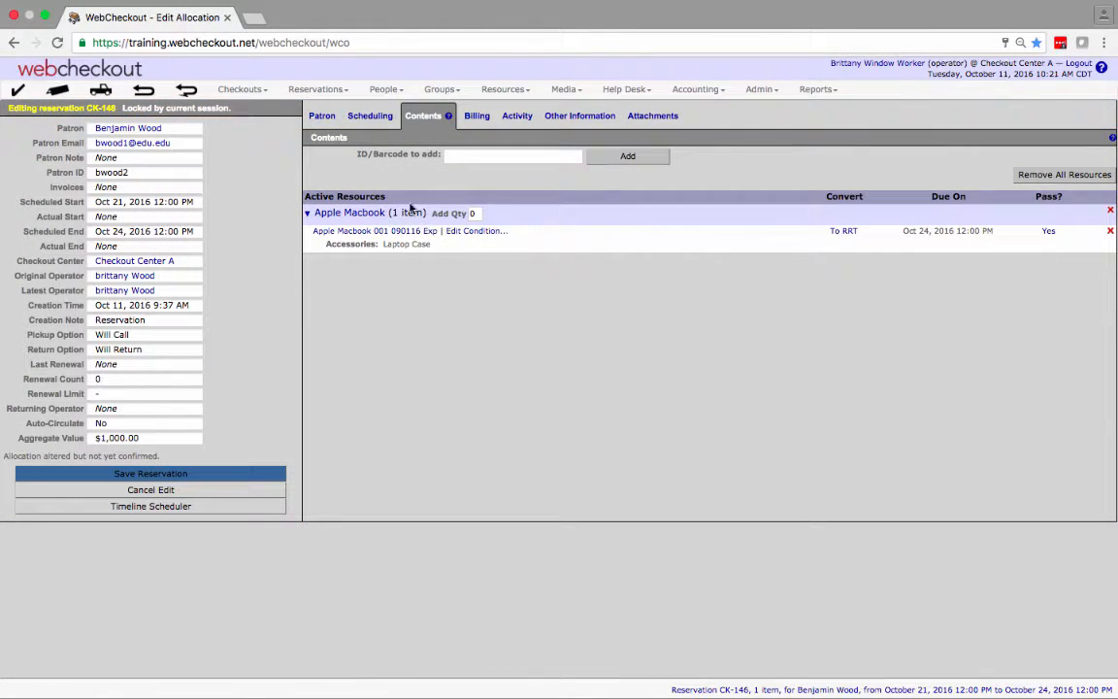
pyautogui.click(150, 506)
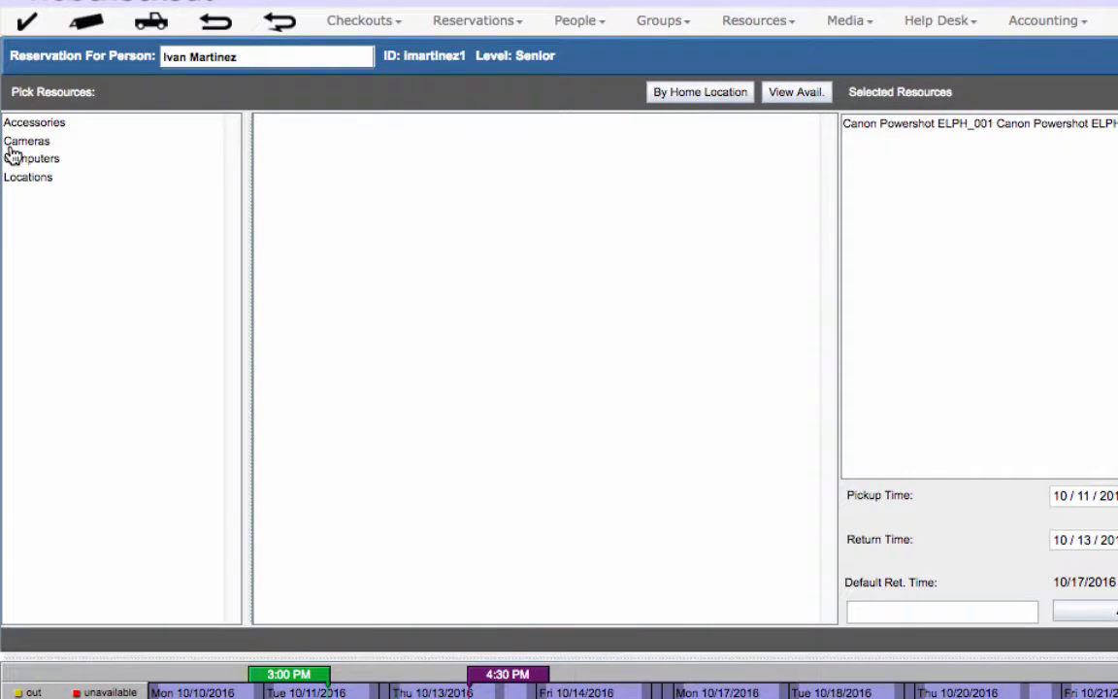
# Replace CK-148's Canon Powershot ELPH with a Canon T5i from the DSLR category and commit.
pyautogui.click(26, 140)
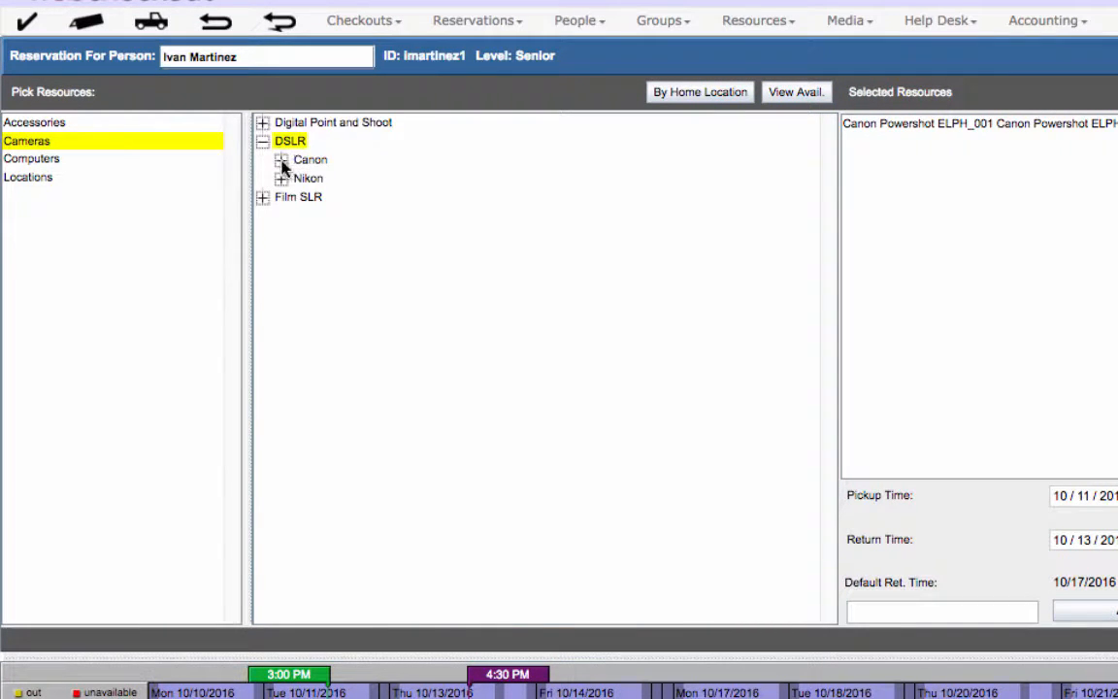
pyautogui.click(281, 159)
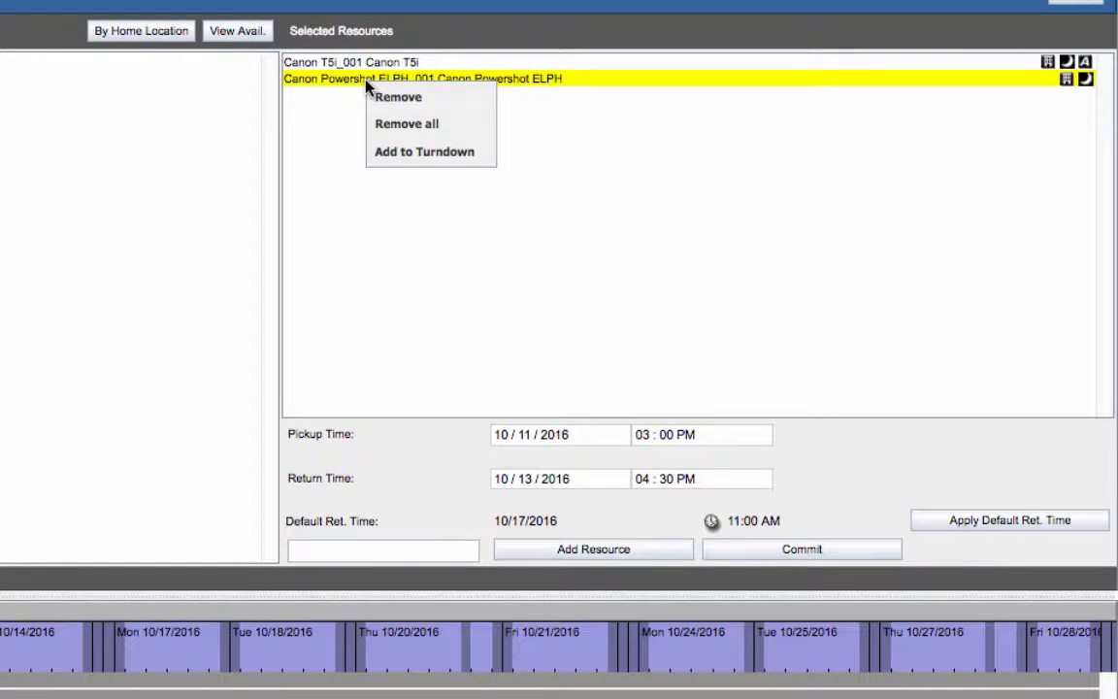
pyautogui.click(397, 96)
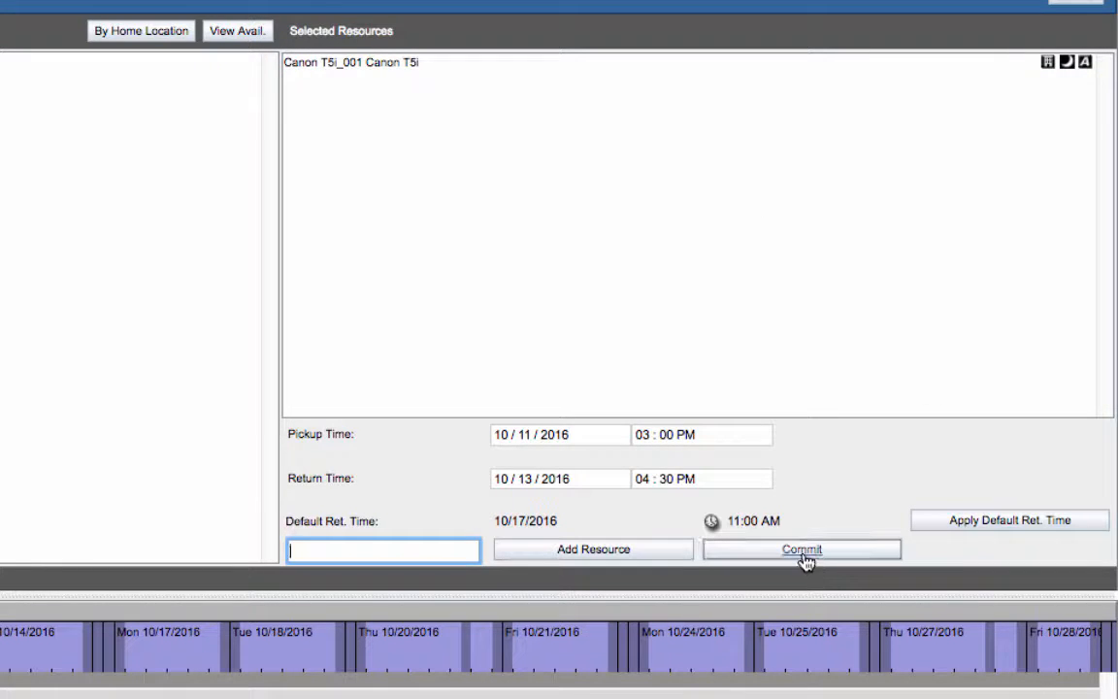
pyautogui.click(800, 549)
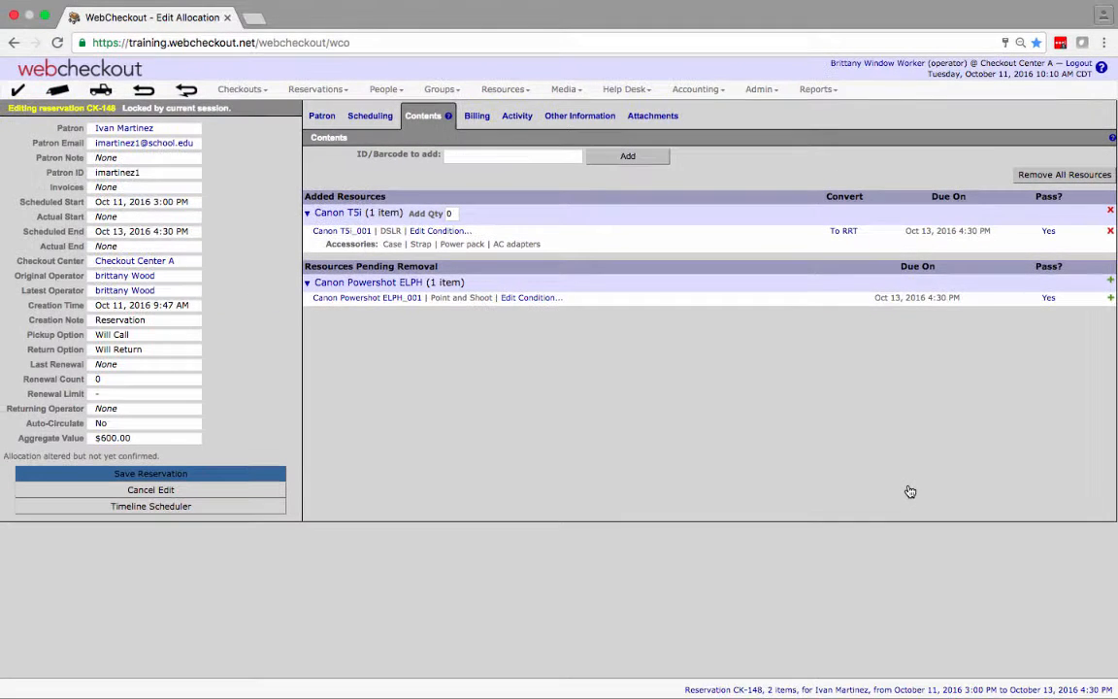
pyautogui.moveTo(676, 451)
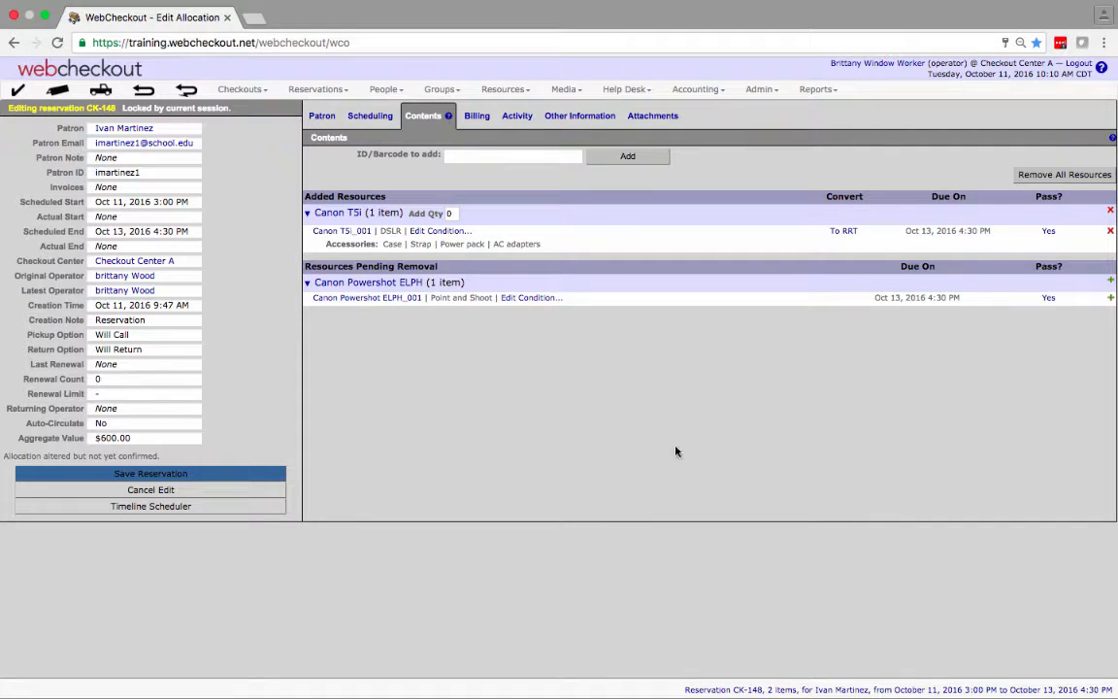
# Save reservation CK-148 with the Canon T5i, confirming identity by PIN.
pyautogui.click(151, 473)
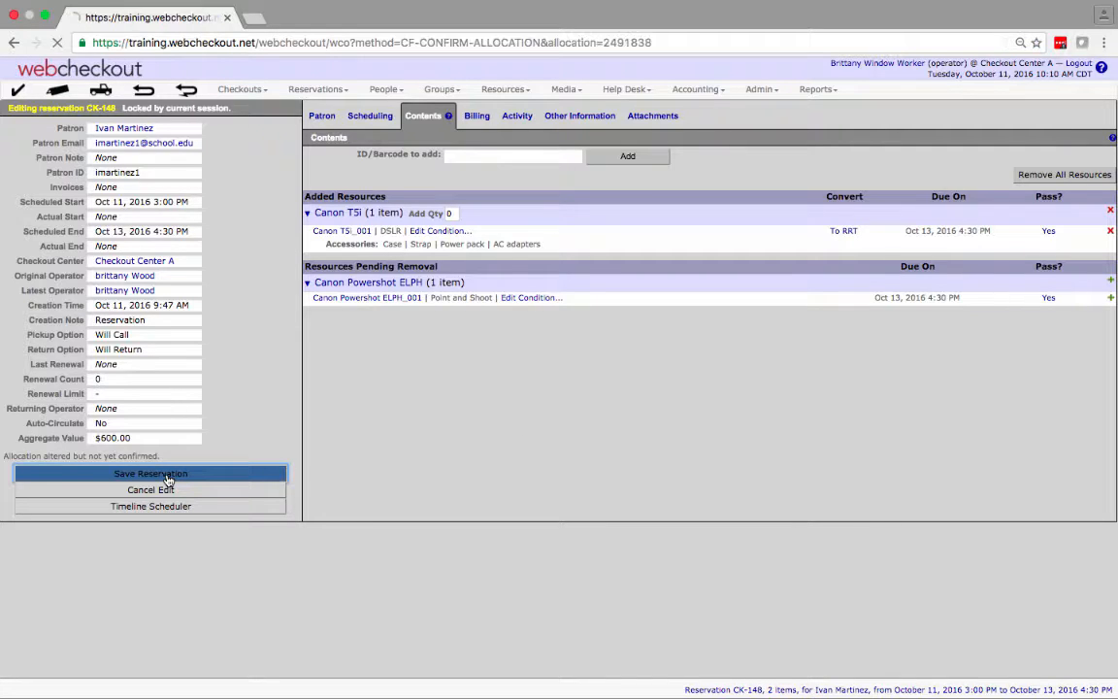
pyautogui.click(150, 473)
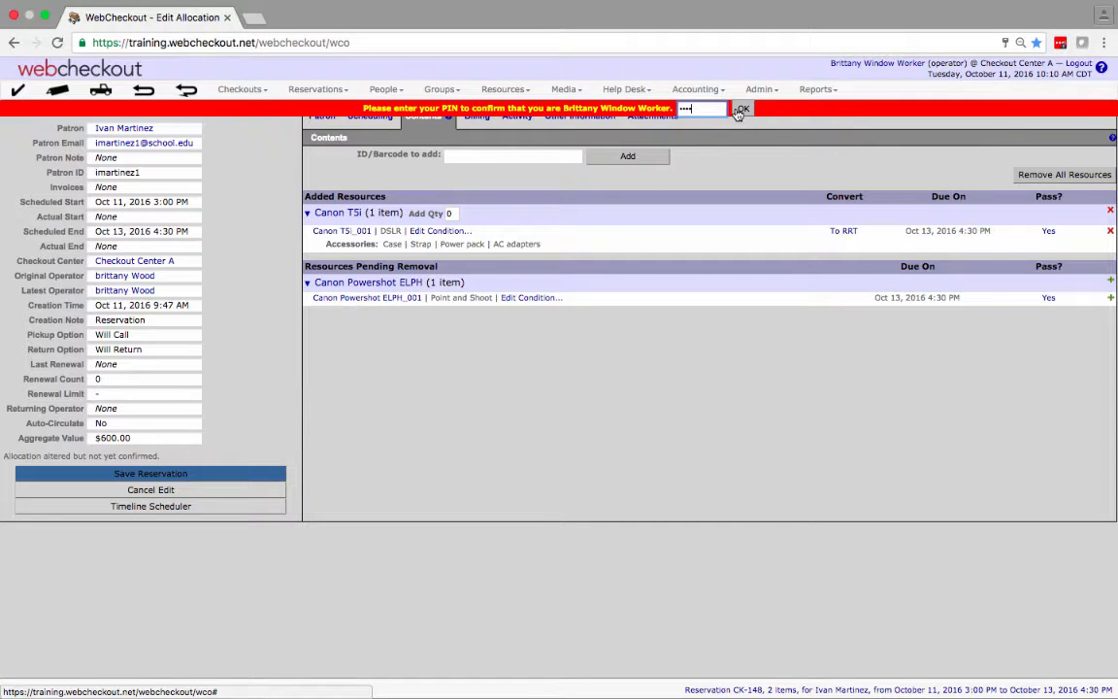
pyautogui.click(742, 107)
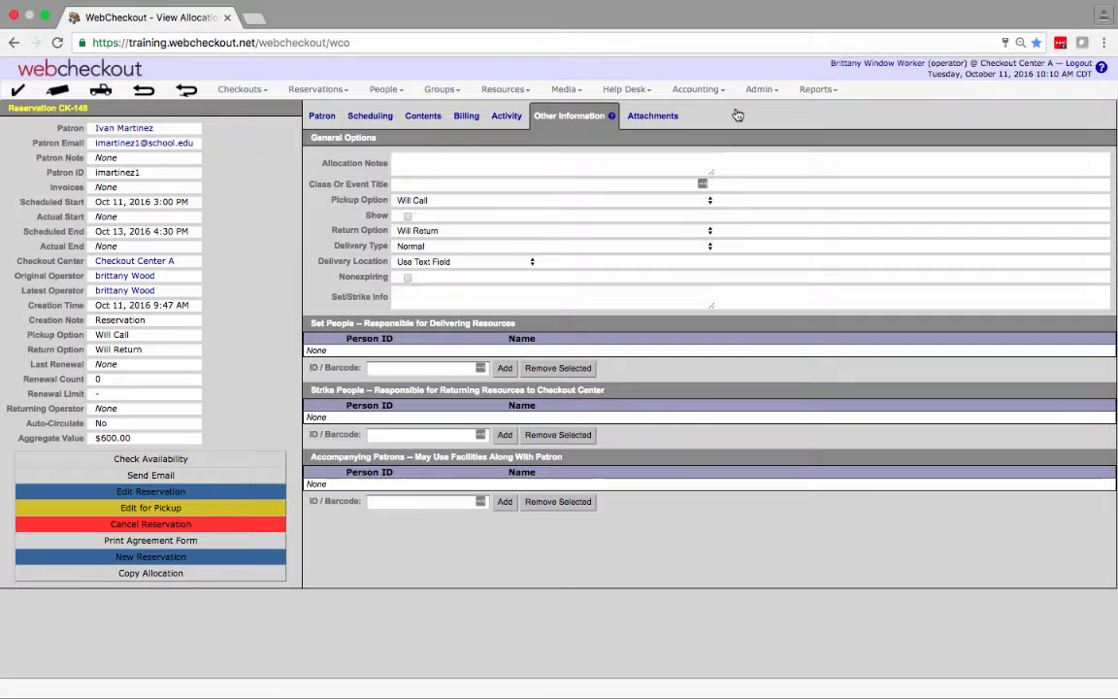
pyautogui.moveTo(465, 143)
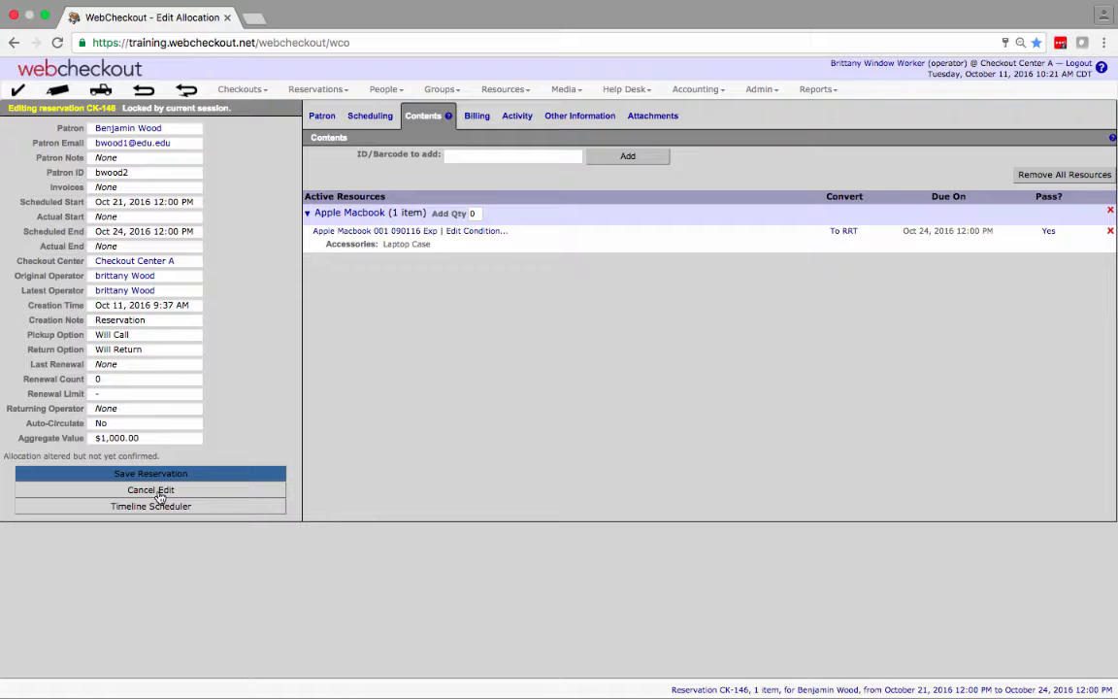
pyautogui.moveTo(436, 260)
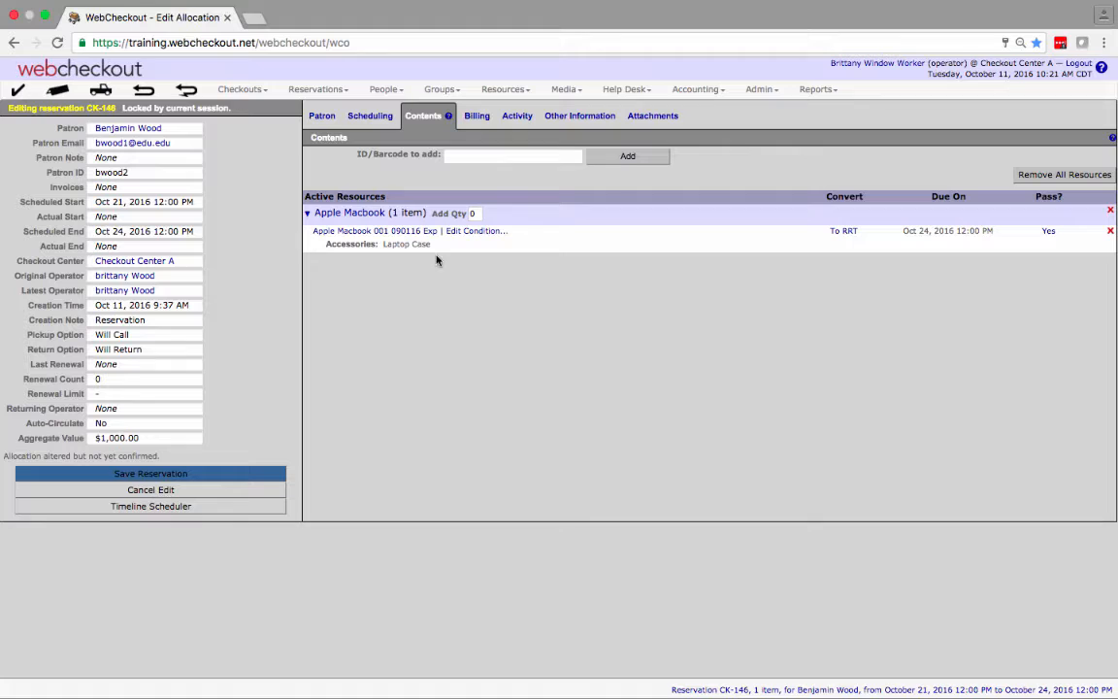
# Go to CK-146's Scheduling details for its Apple Macbook booking.
pyautogui.click(370, 116)
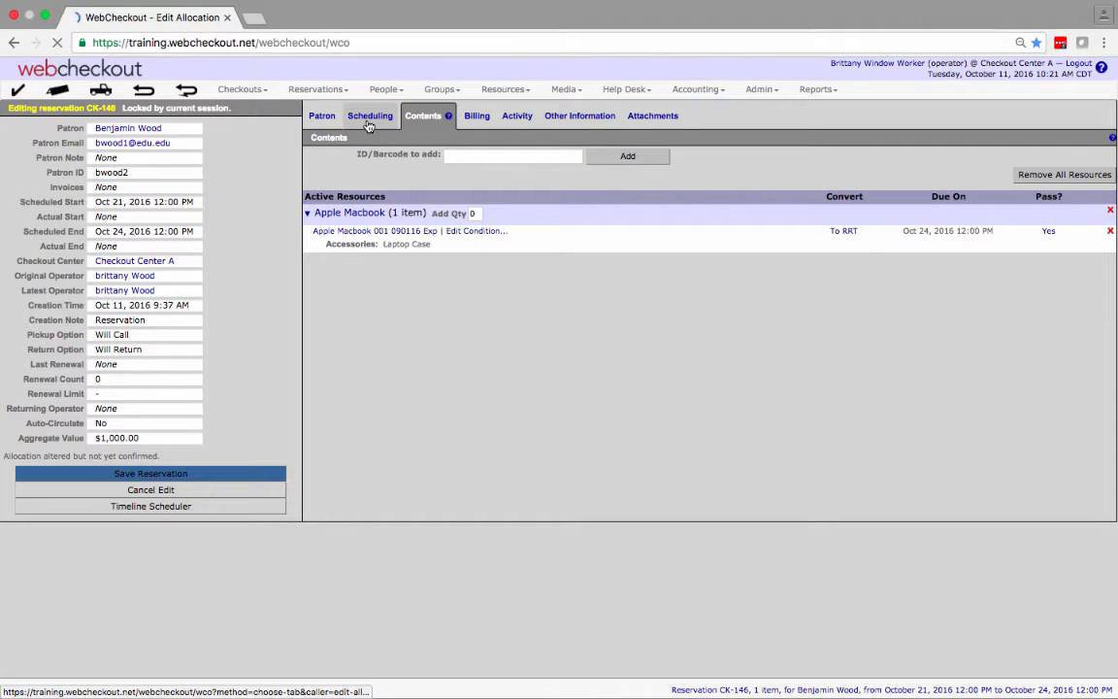
# Set CK-146's pickup and return to 1:00 PM on Oct 21 and 24, confirmed by PIN.
pyautogui.click(369, 115)
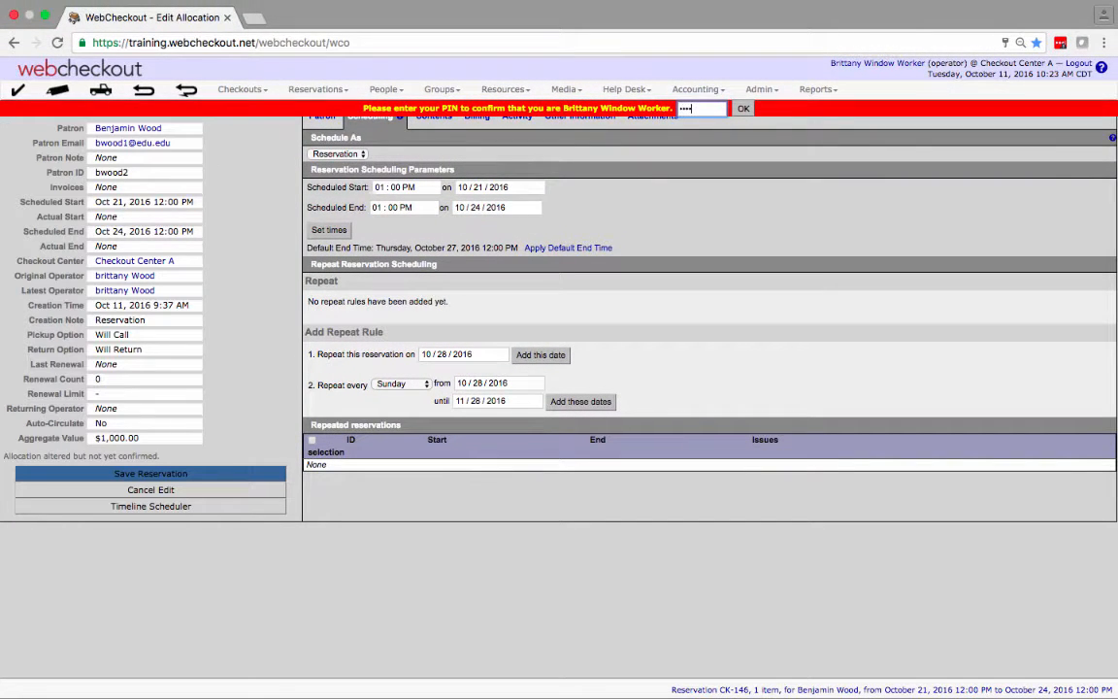
pyautogui.click(742, 107)
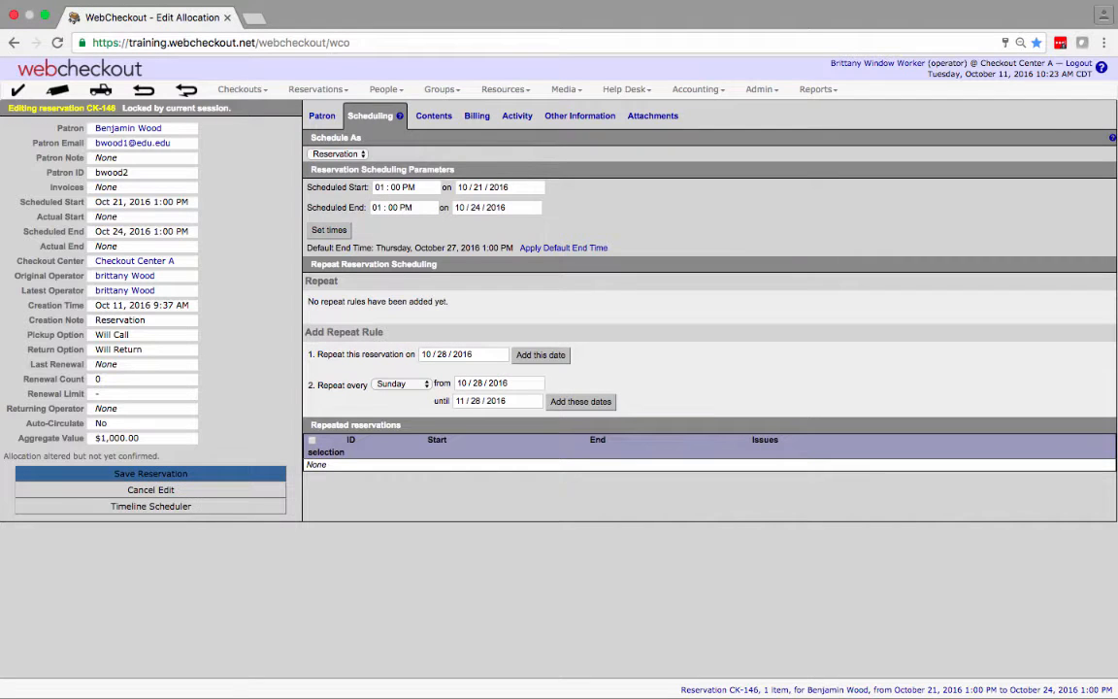
pyautogui.click(433, 116)
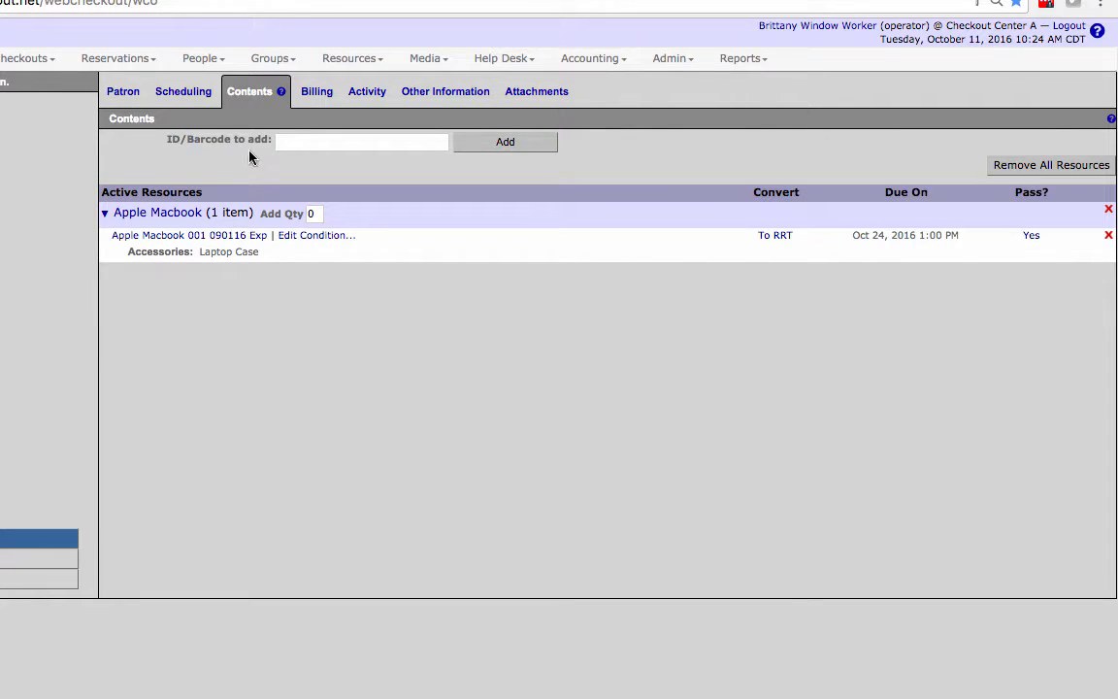
# Add Canon T5i_002 by barcode to reservation CK-146 alongside the Apple Macbook.
pyautogui.write('Canon T5i_002')
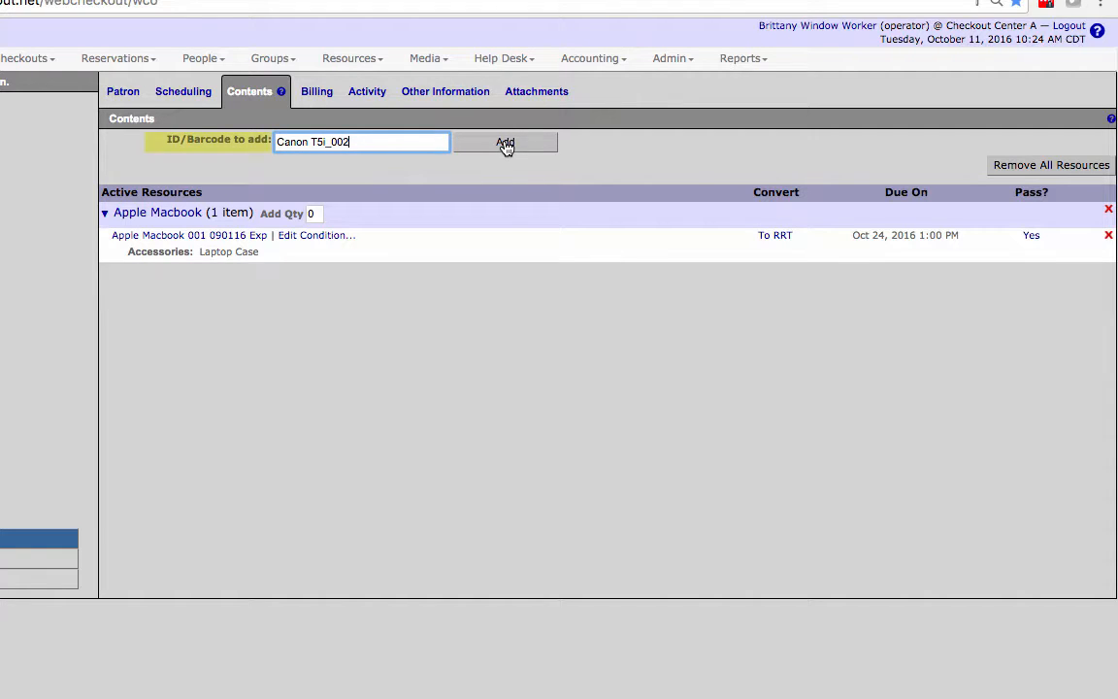
pyautogui.click(504, 141)
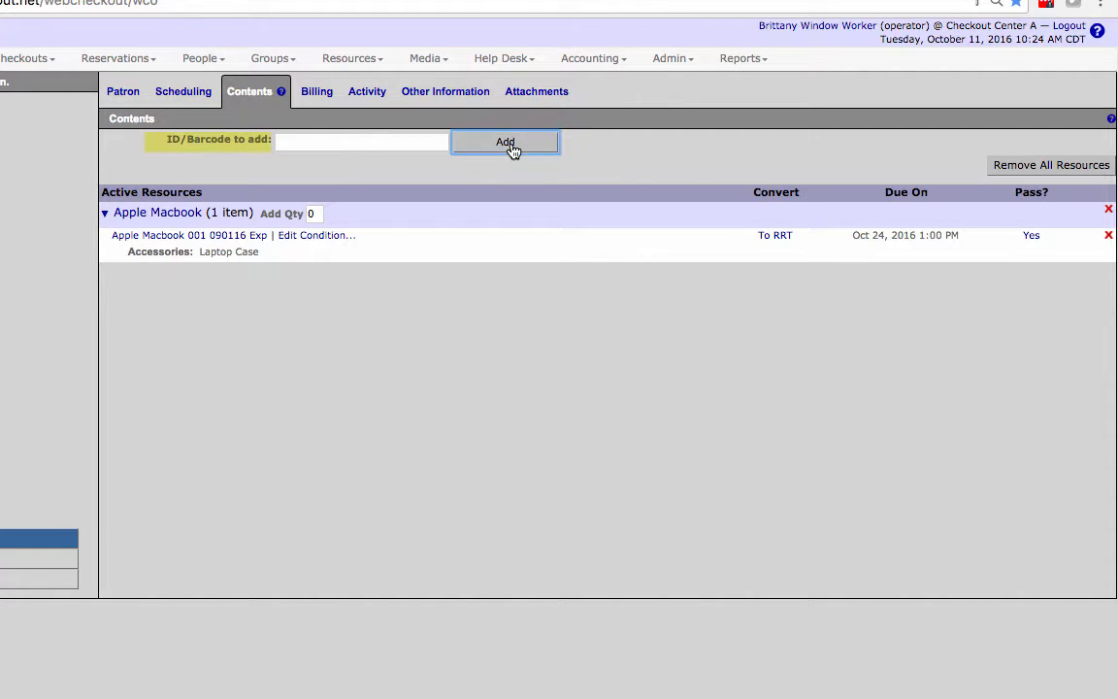
pyautogui.click(504, 142)
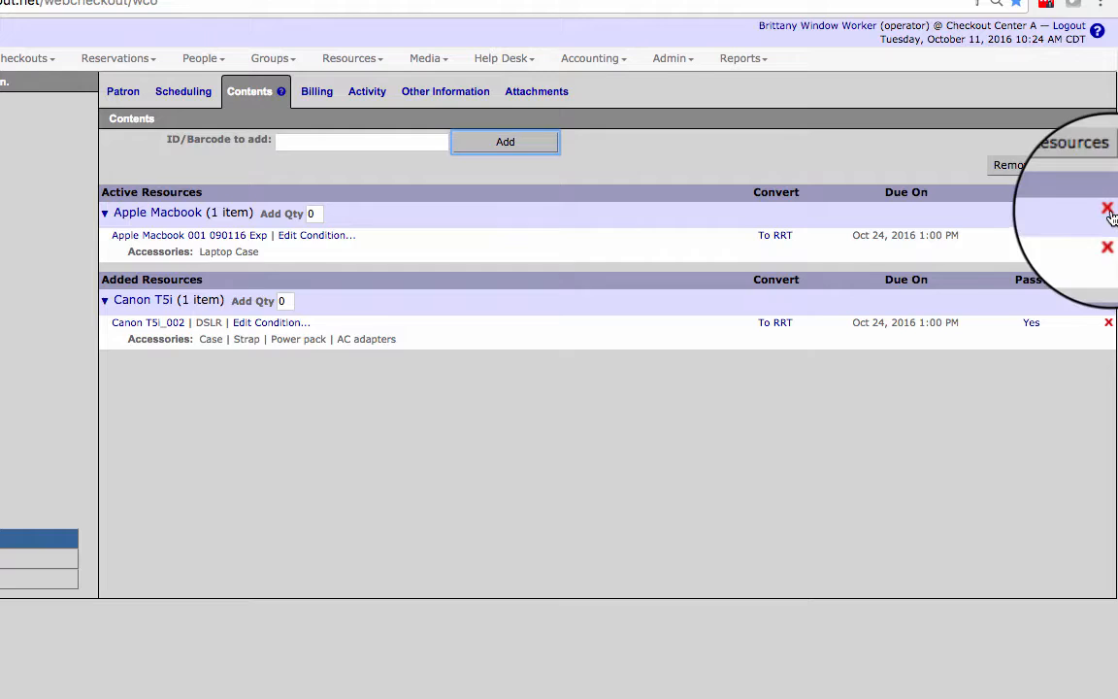
pyautogui.click(1107, 209)
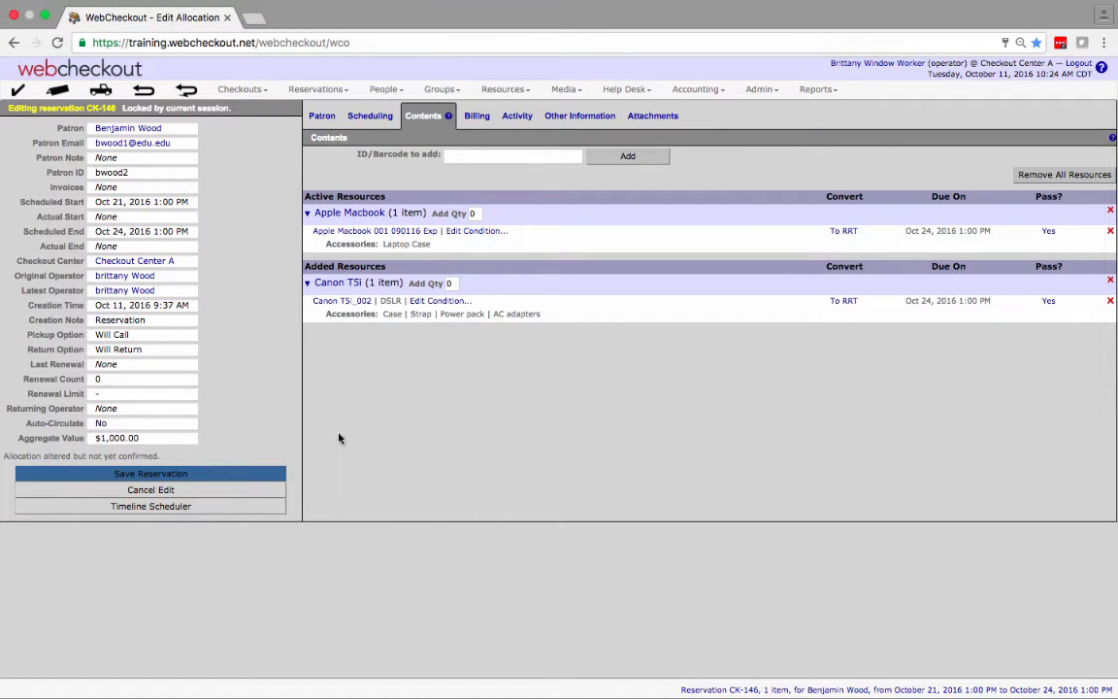
# Save reservation CK-146 with PIN confirmation and view its Activity log showing the Macbook and Canon T5i.
pyautogui.click(150, 474)
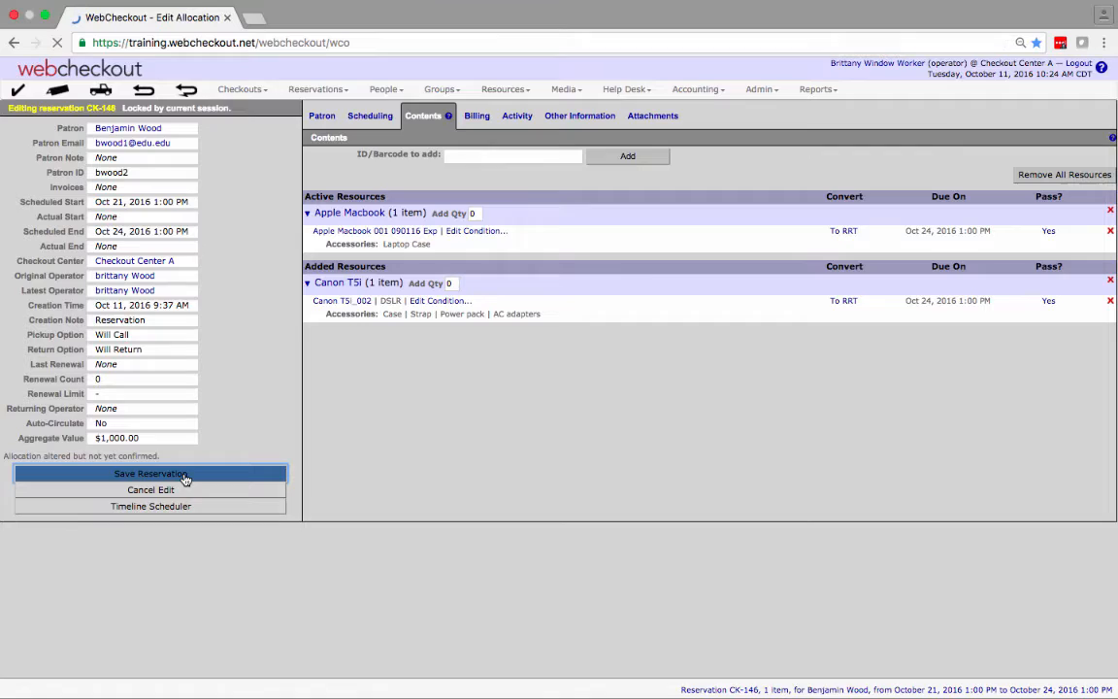
pyautogui.click(150, 474)
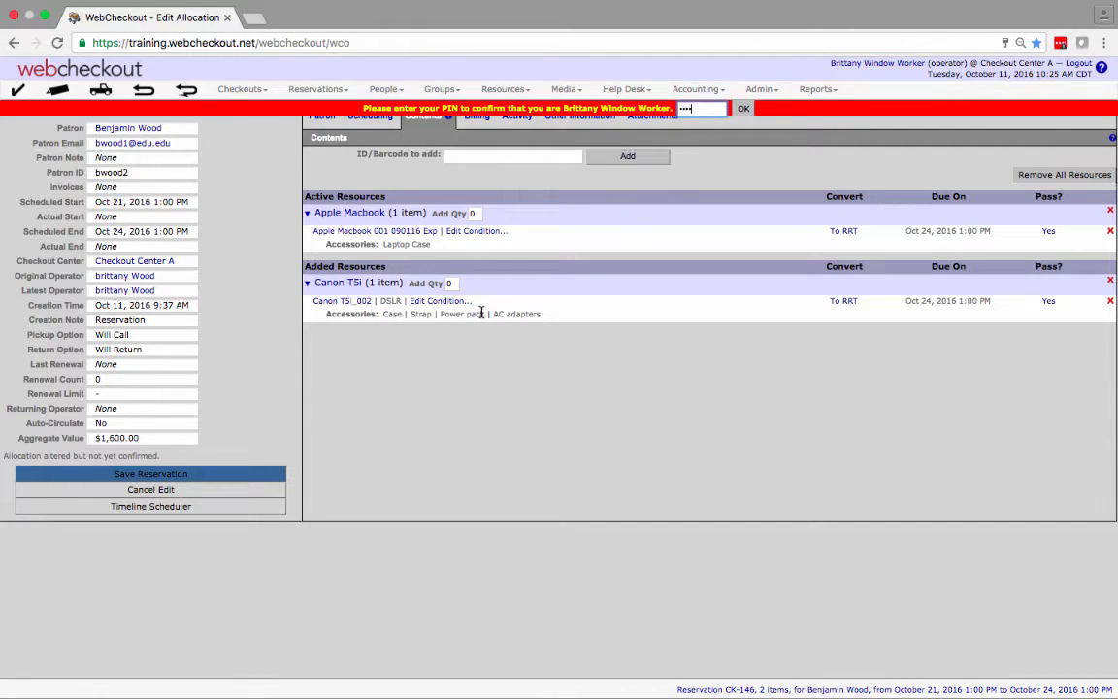
pyautogui.click(742, 107)
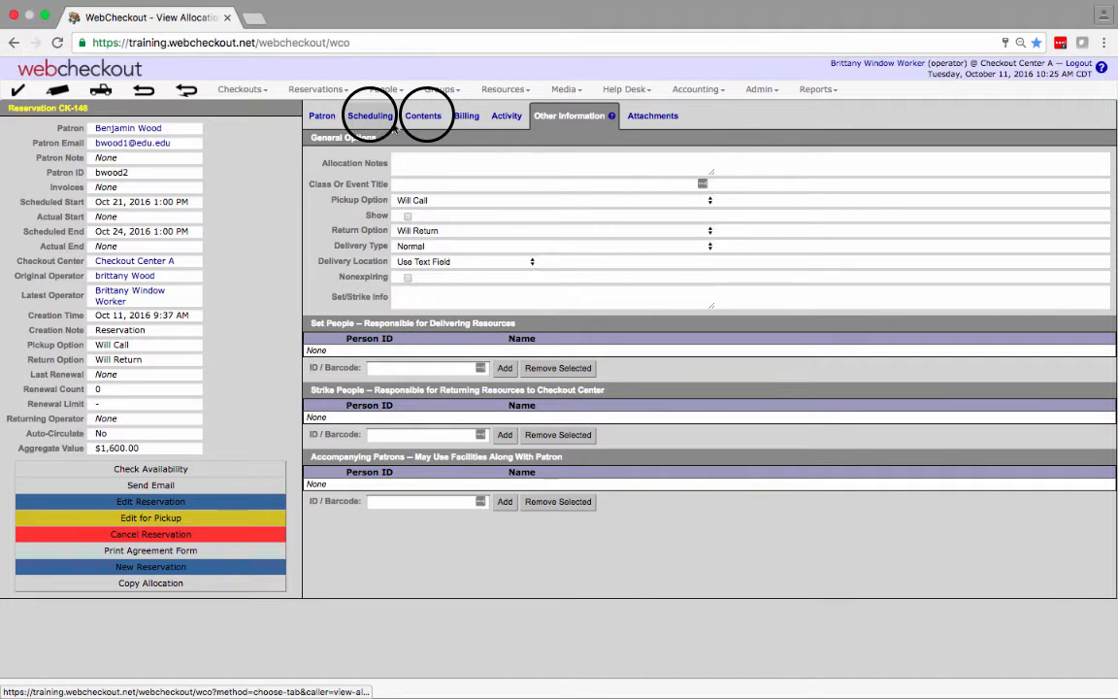
pyautogui.moveTo(506, 116)
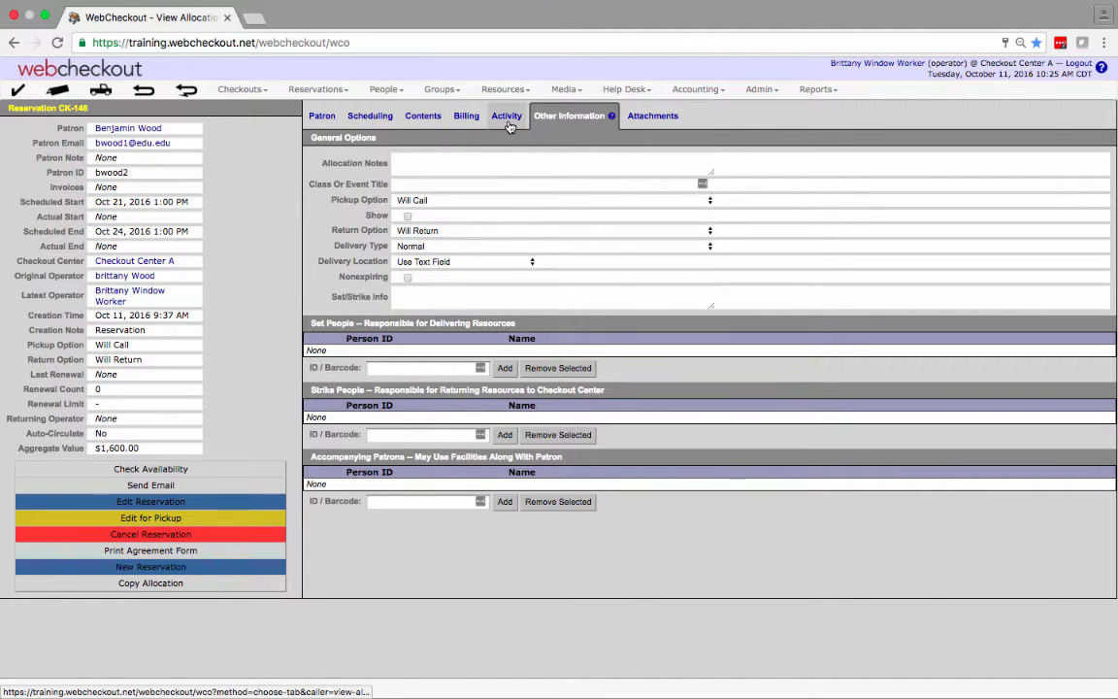
pyautogui.click(506, 115)
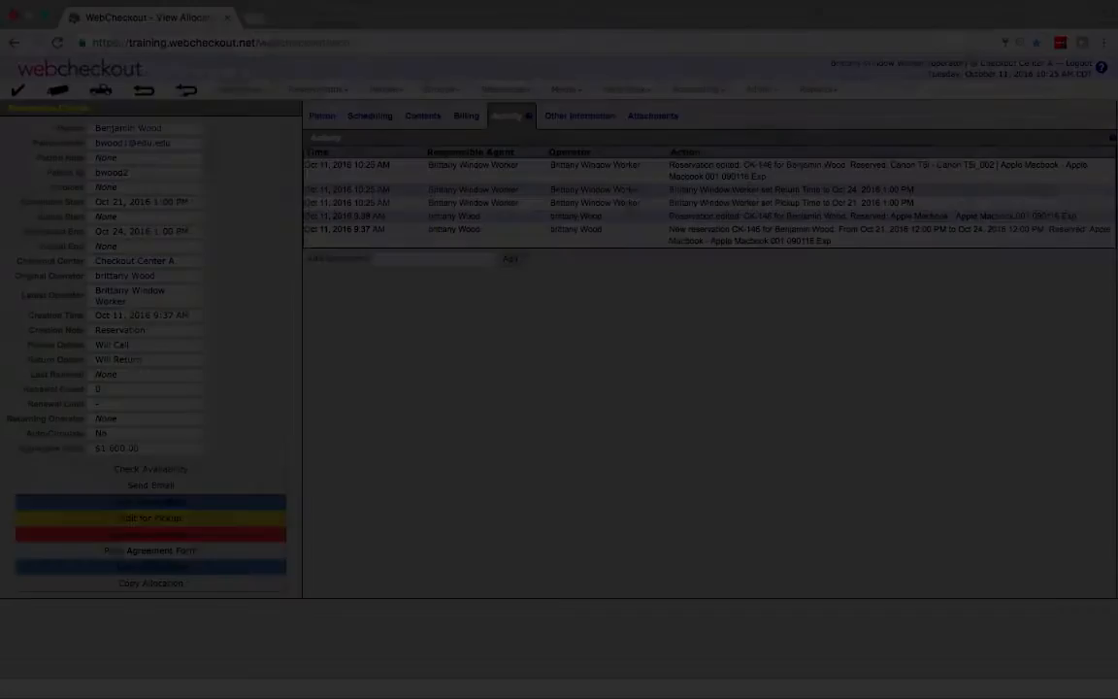